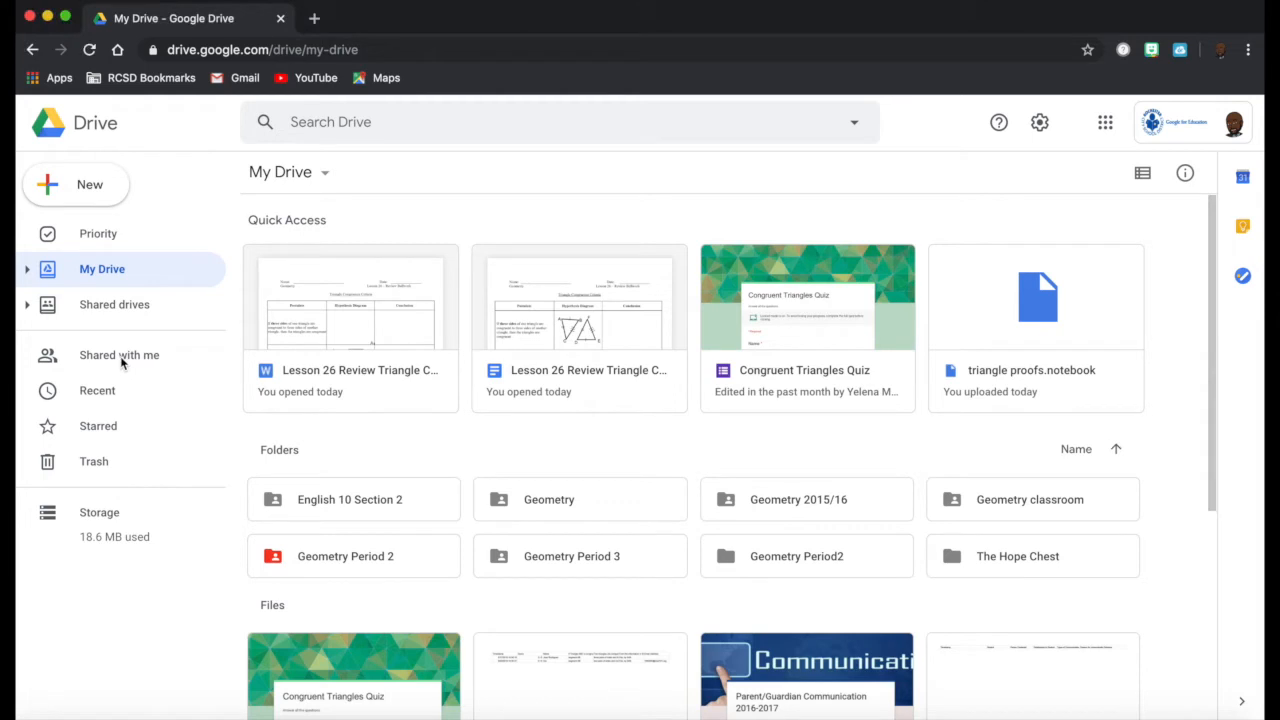
Step: Select the Algebra Desmos Activities document in the Shared with me list
{"action": "left_click", "coordinate": [120, 356]}
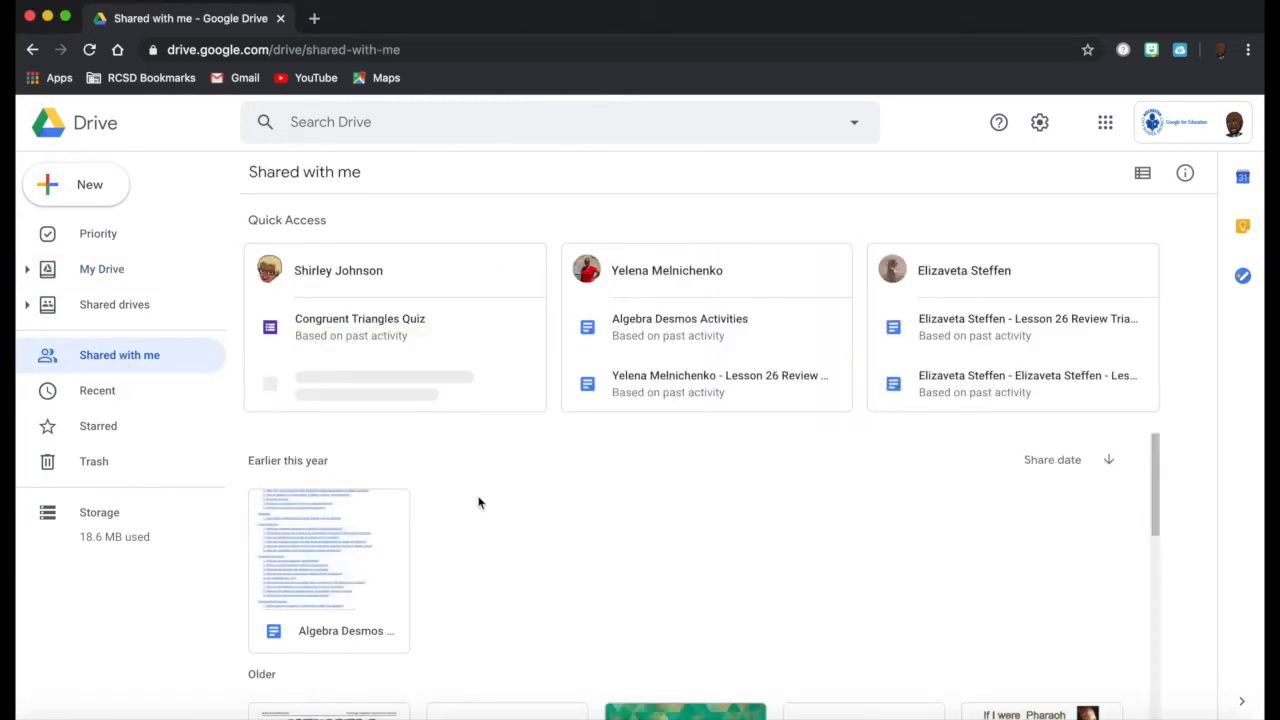
{"action": "scroll", "scroll_direction": "down", "scroll_amount": 3}
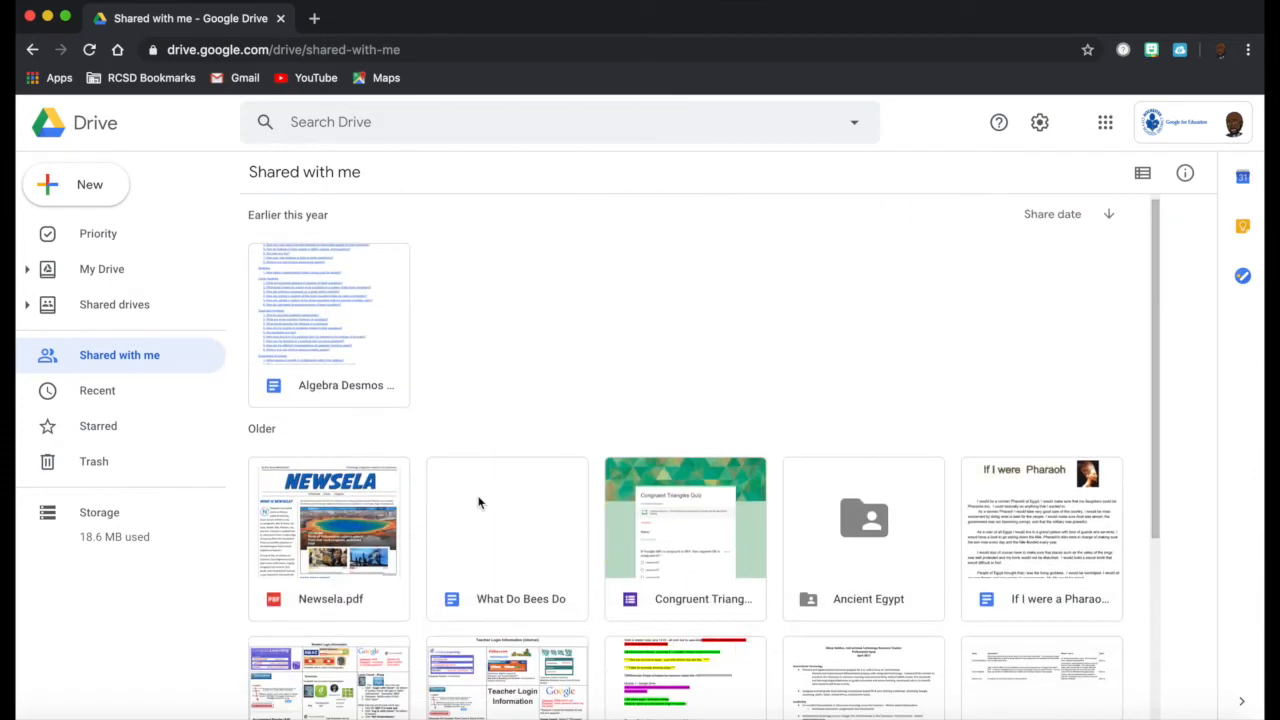
{"action": "mouse_move", "coordinate": [490, 466]}
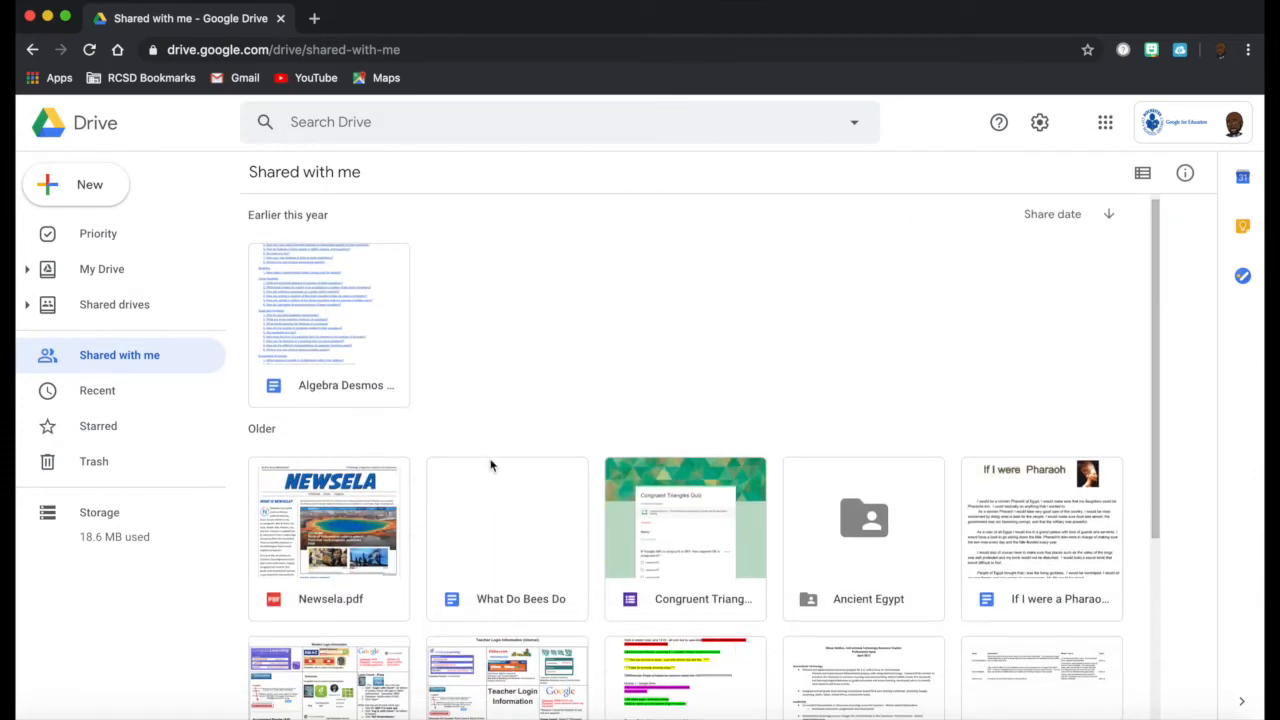
{"action": "left_click", "coordinate": [330, 320]}
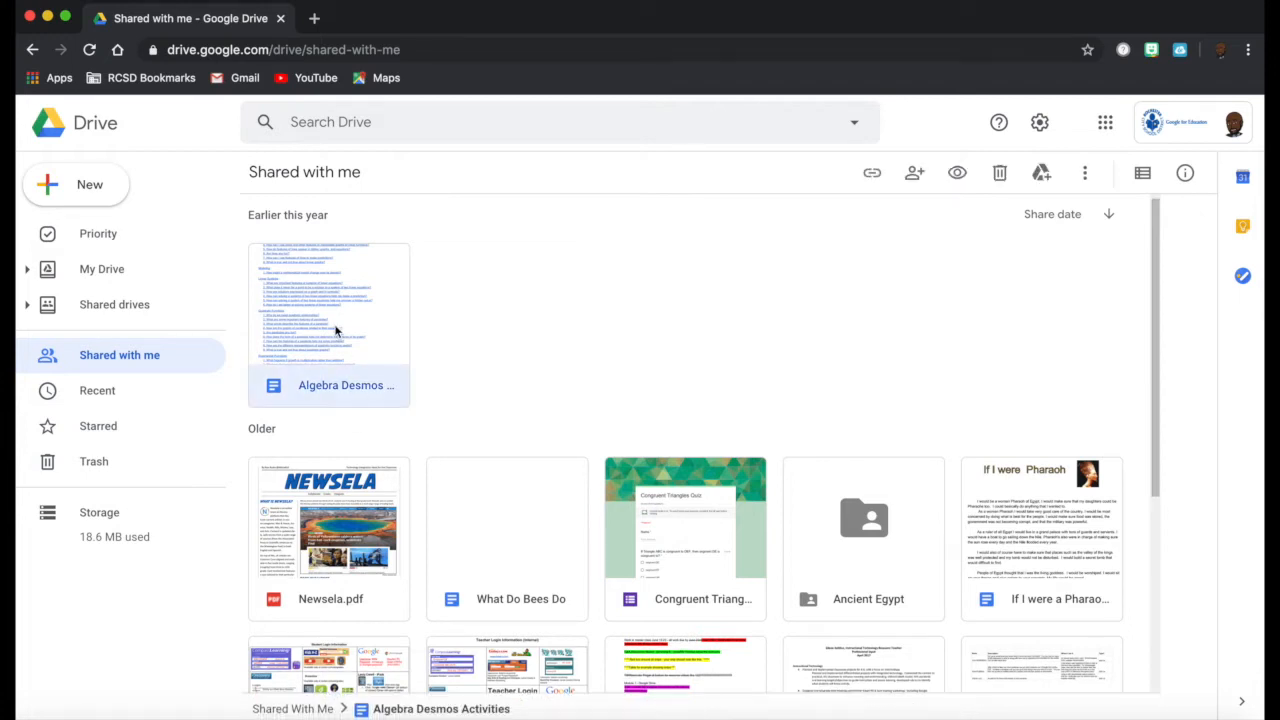
Step: Add Algebra Desmos Activities to My Drive from its right-click menu
{"action": "right_click", "coordinate": [330, 320]}
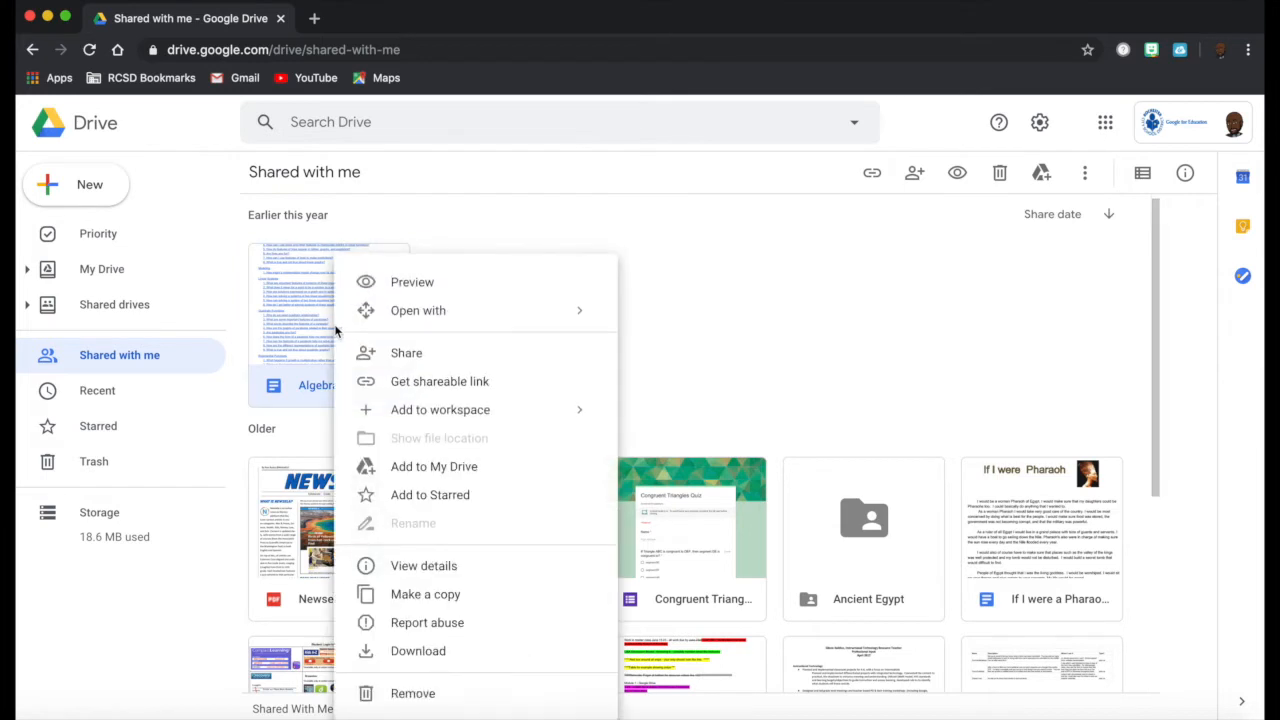
{"action": "mouse_move", "coordinate": [440, 408]}
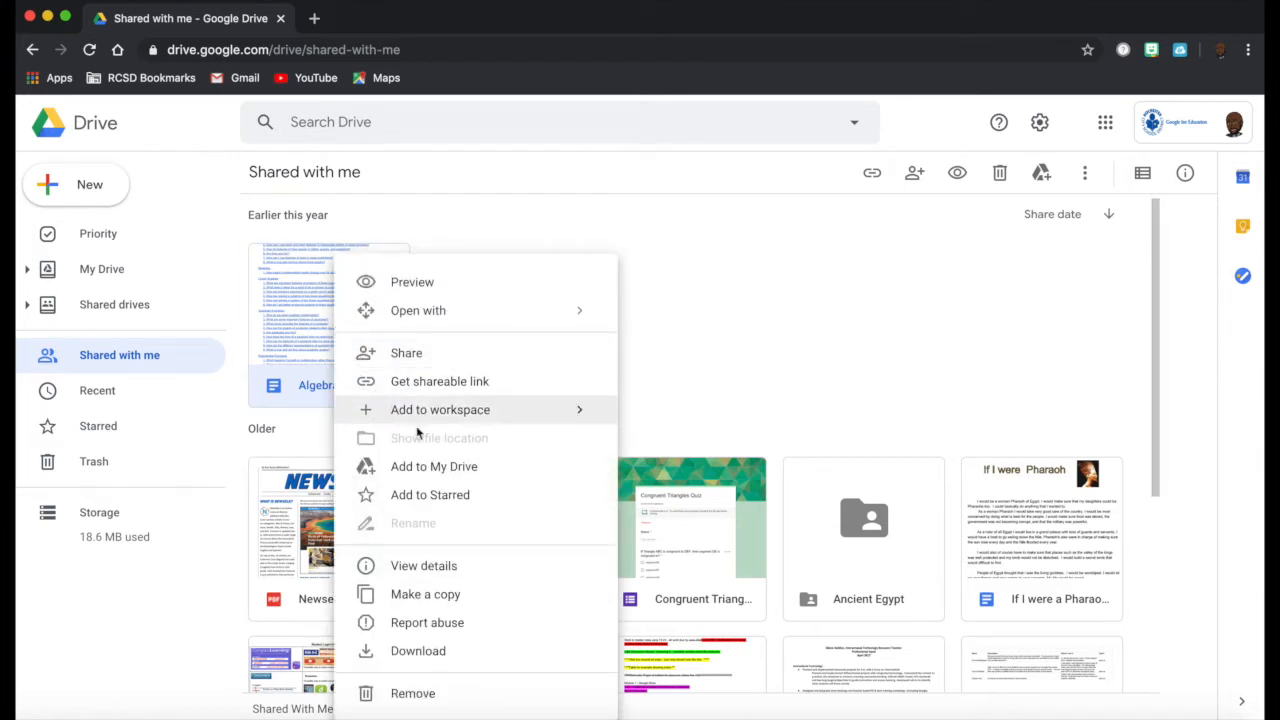
{"action": "mouse_move", "coordinate": [434, 466]}
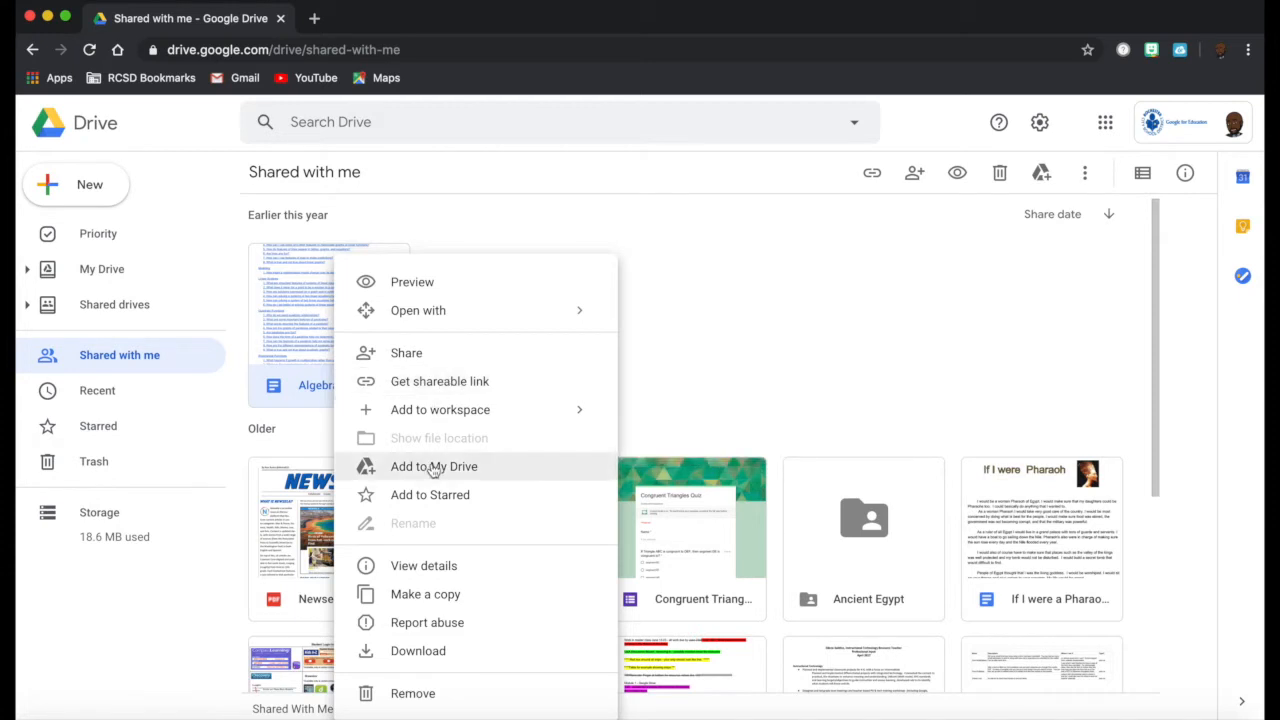
{"action": "left_click", "coordinate": [432, 466]}
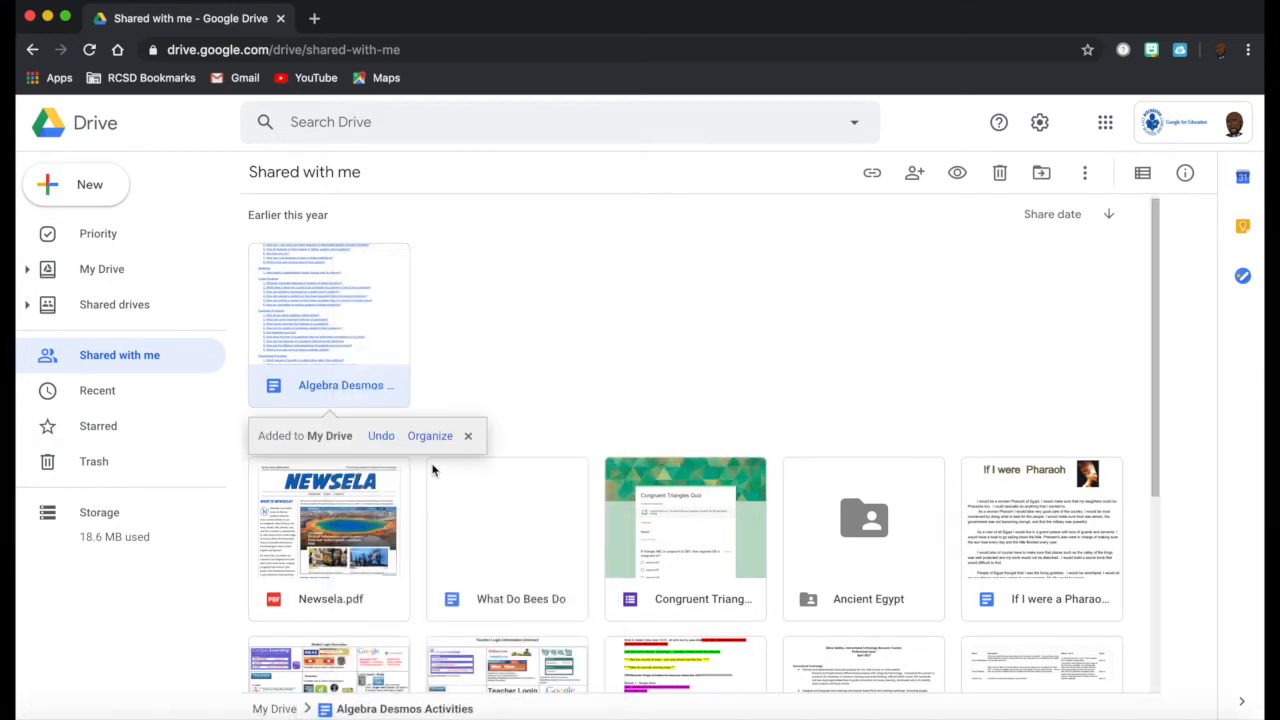
{"action": "mouse_move", "coordinate": [452, 456]}
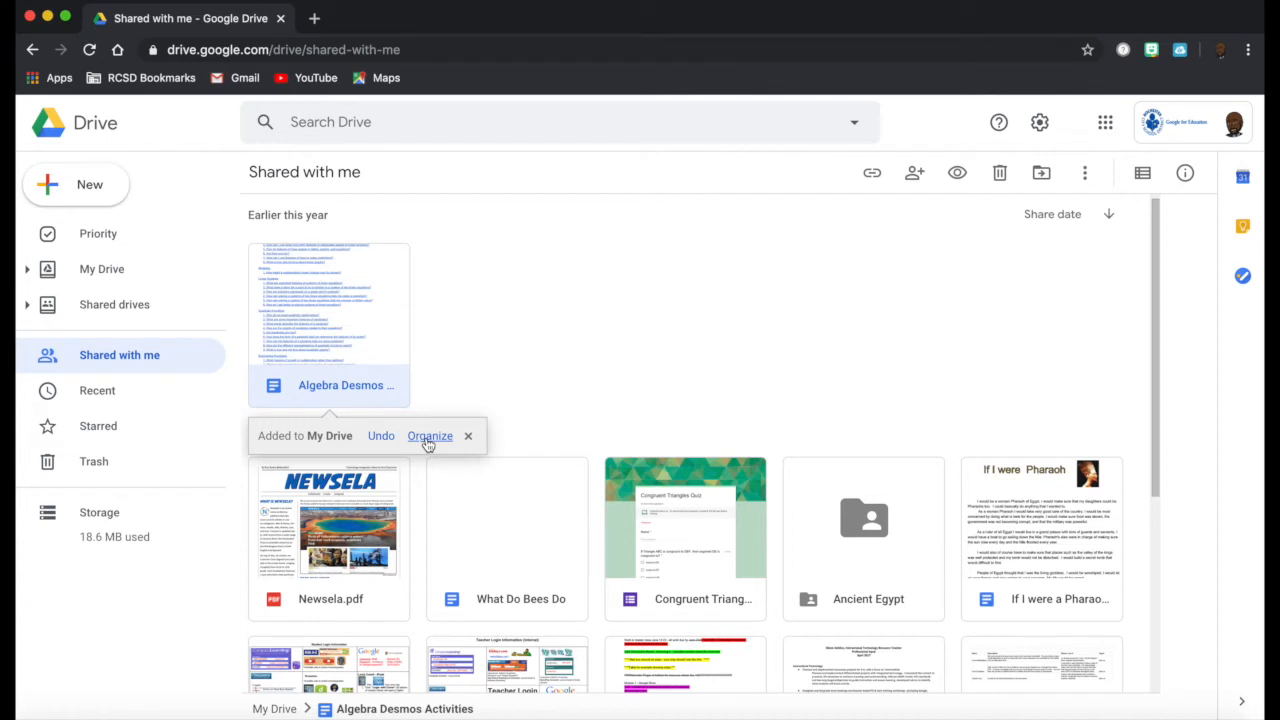
Step: Move the document into the Geometry Period 2 folder, confirming sharing with folder members
{"action": "left_click", "coordinate": [430, 436]}
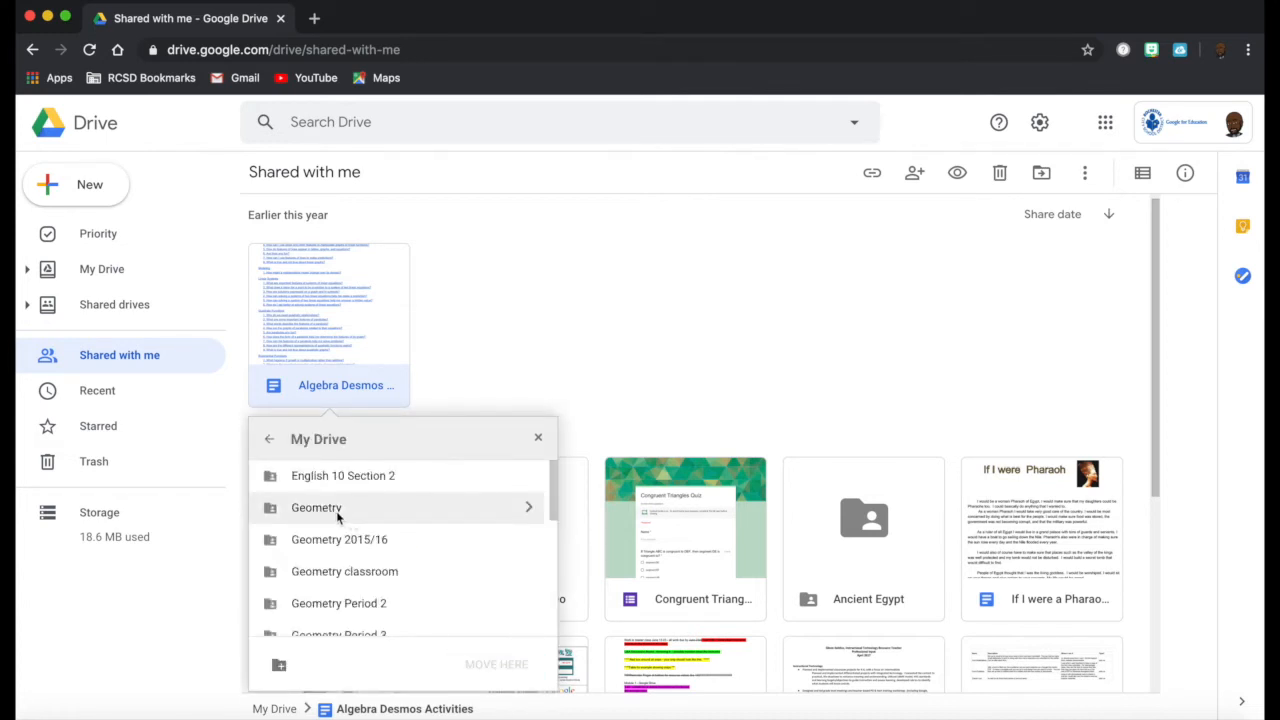
{"action": "mouse_move", "coordinate": [428, 604]}
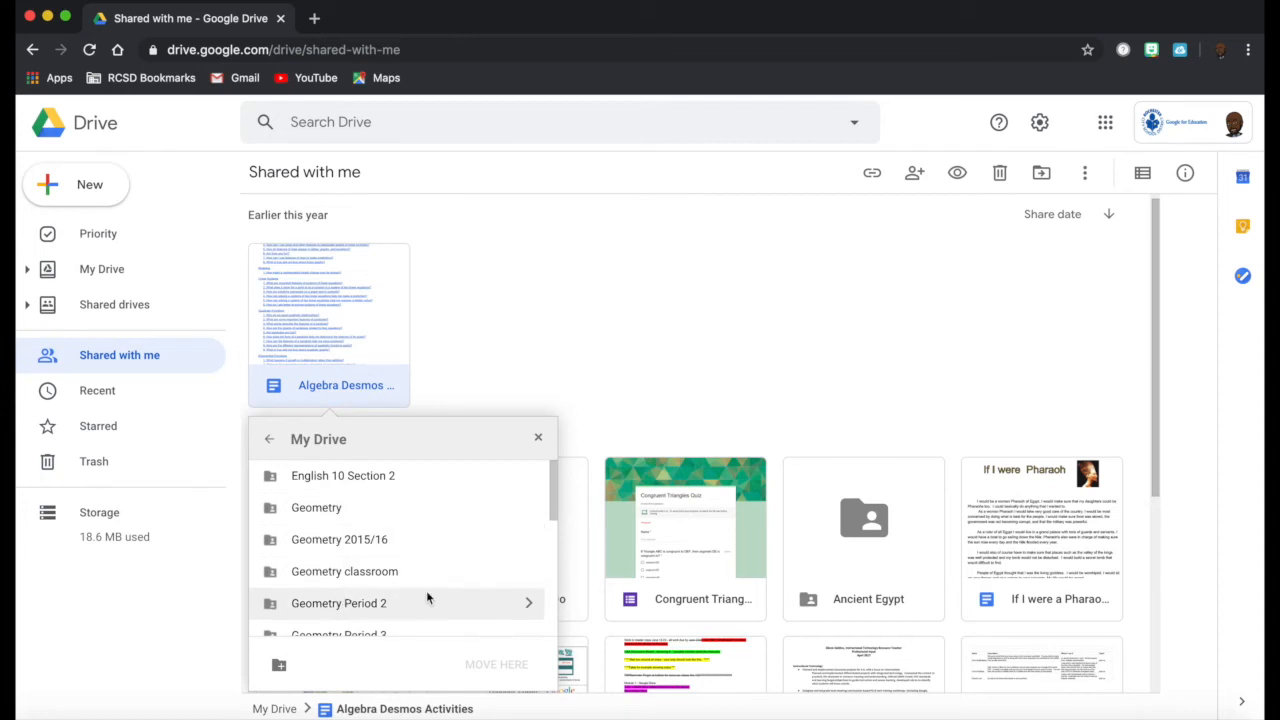
{"action": "mouse_move", "coordinate": [528, 604]}
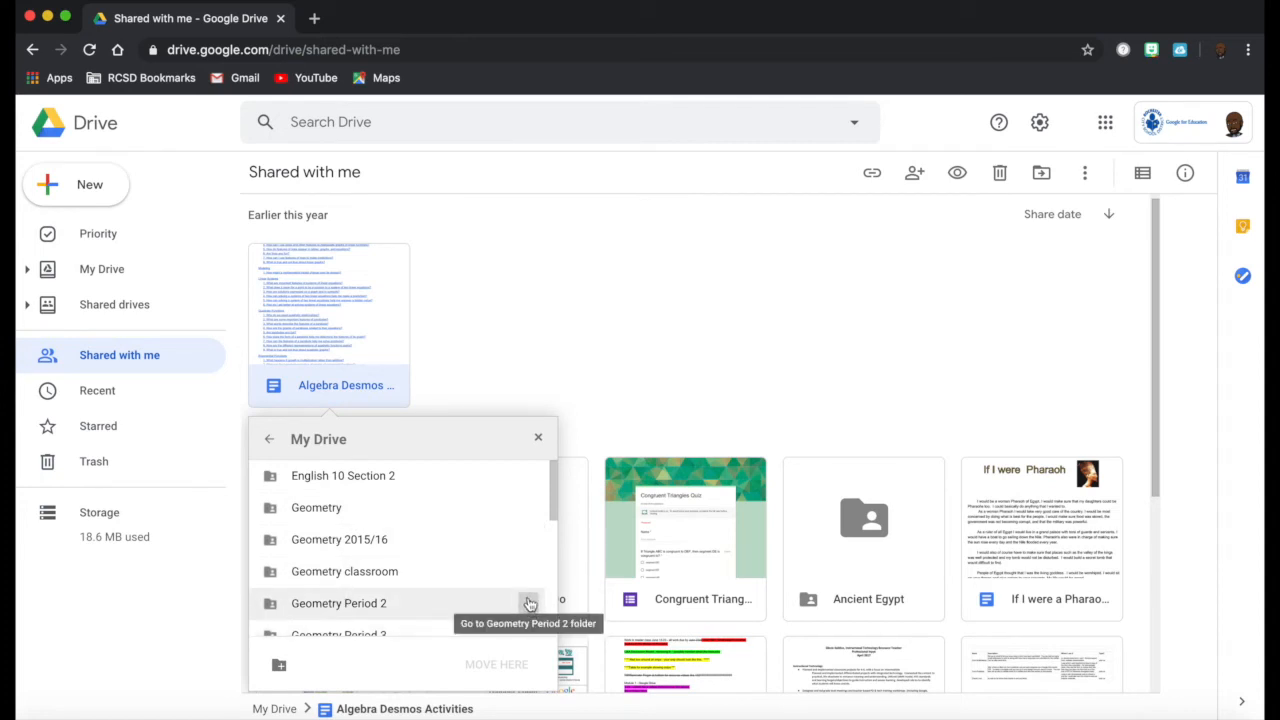
{"action": "left_click", "coordinate": [530, 604]}
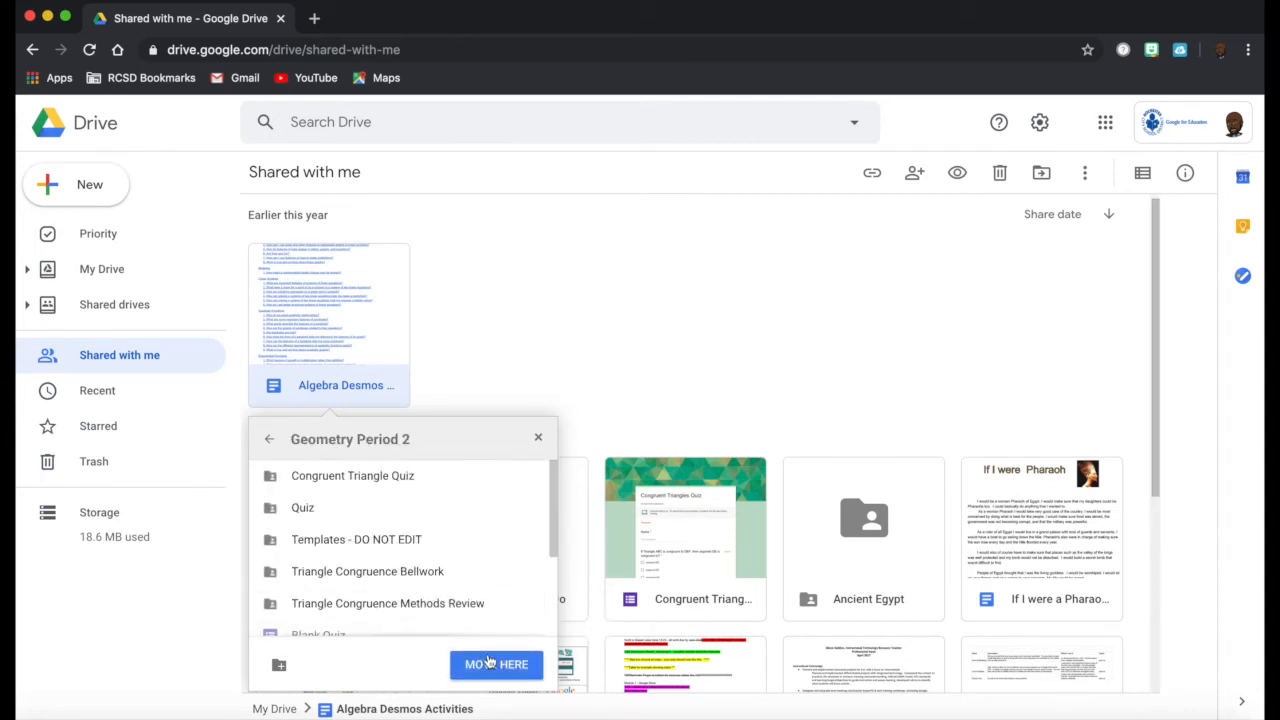
{"action": "left_click", "coordinate": [496, 664]}
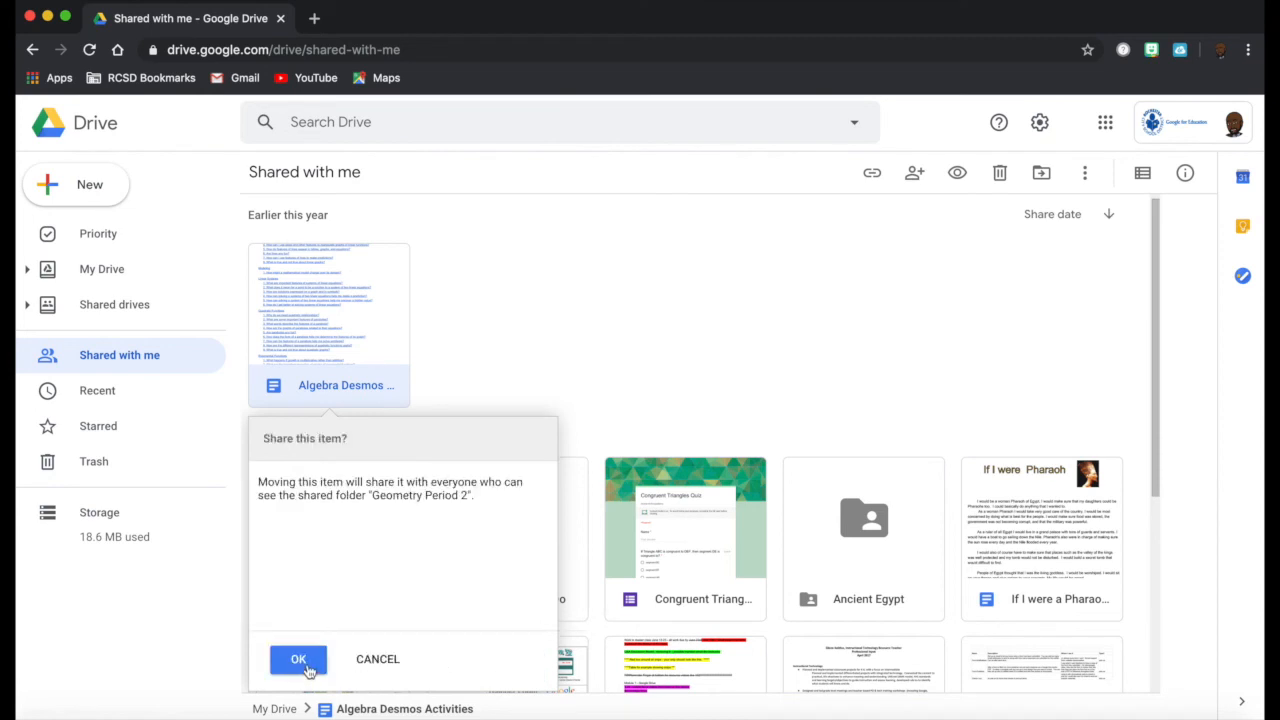
{"action": "left_click", "coordinate": [298, 660]}
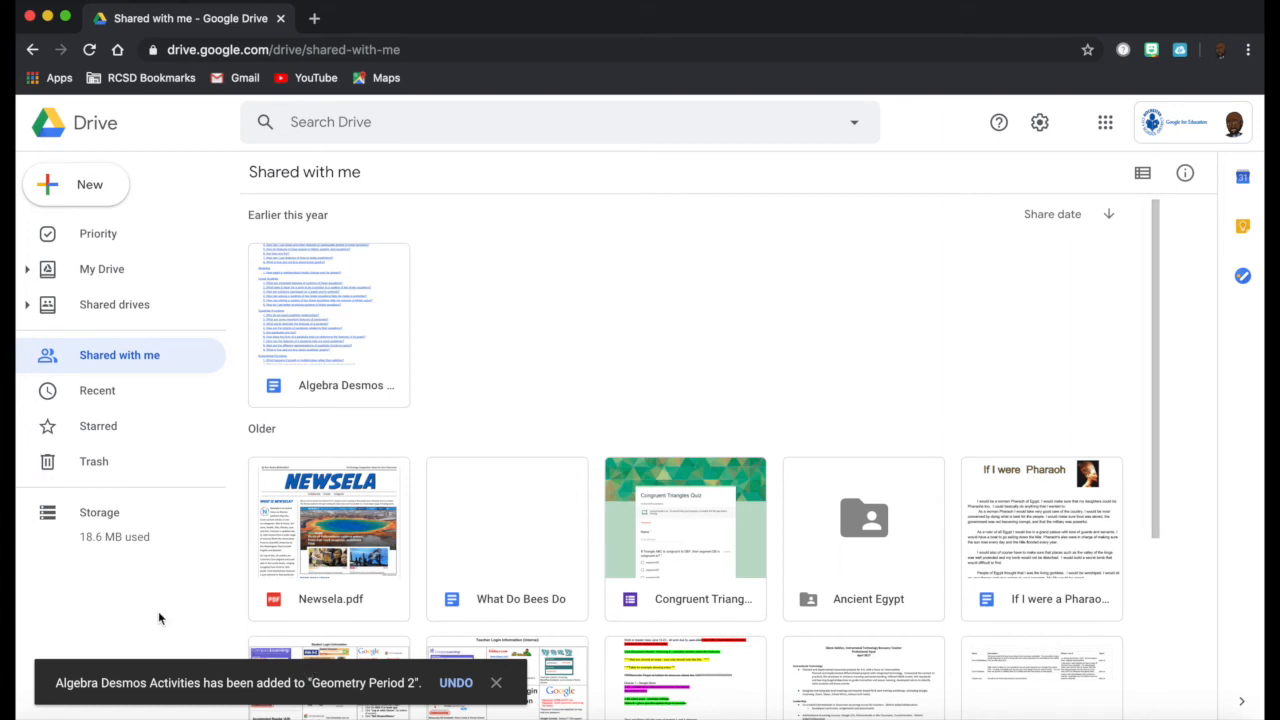
{"action": "mouse_move", "coordinate": [100, 268]}
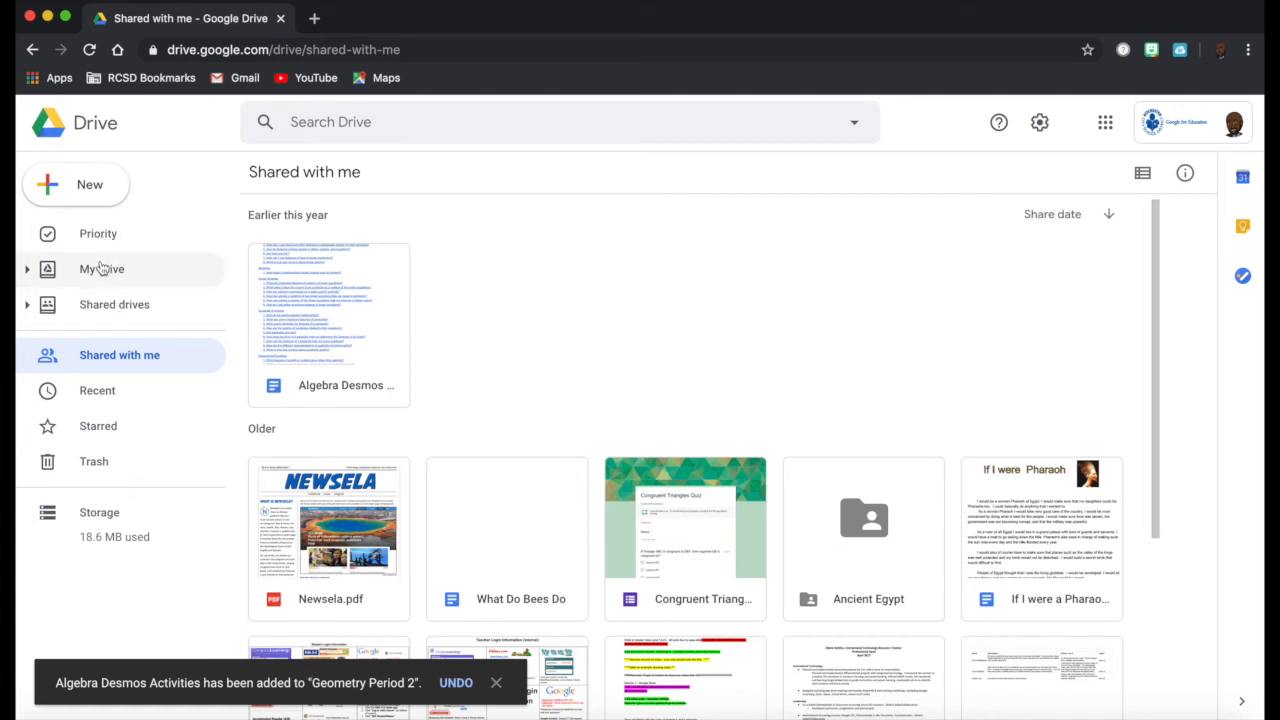
Step: From My Drive, show the Geometry Period 2 folder with the document inside
{"action": "left_click", "coordinate": [100, 268]}
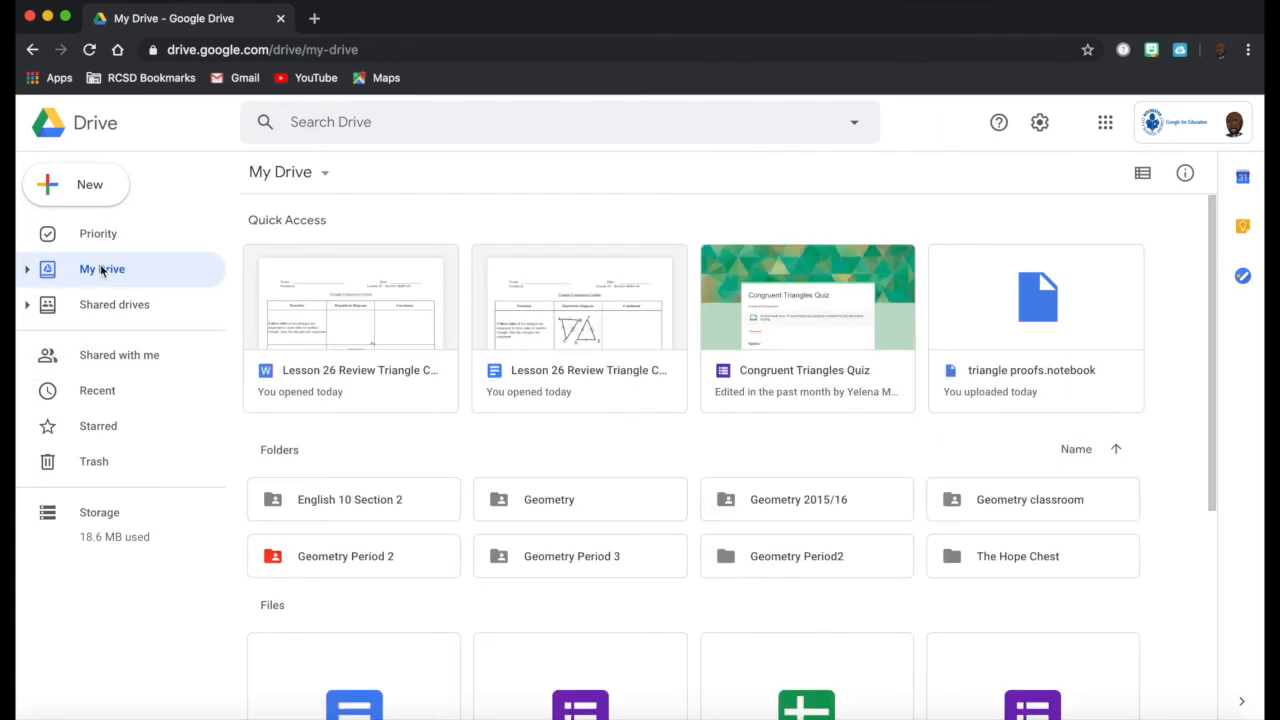
{"action": "left_click", "coordinate": [344, 556]}
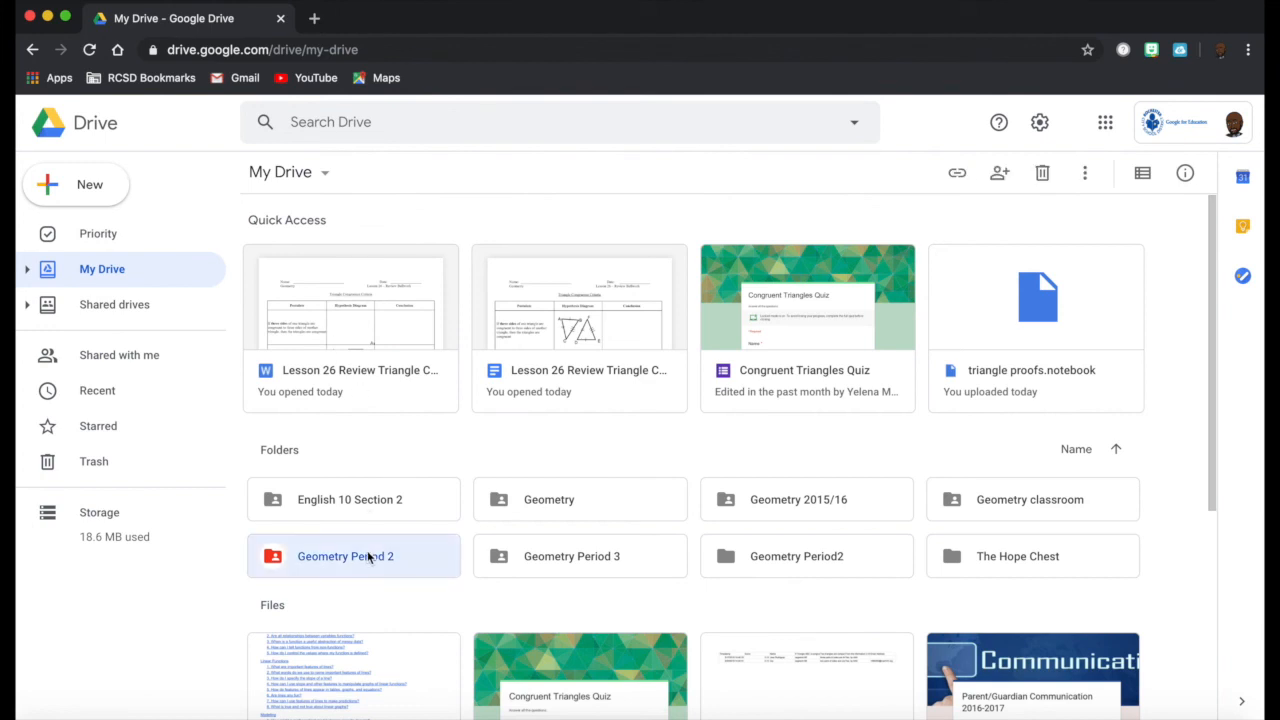
{"action": "double_click", "coordinate": [344, 556]}
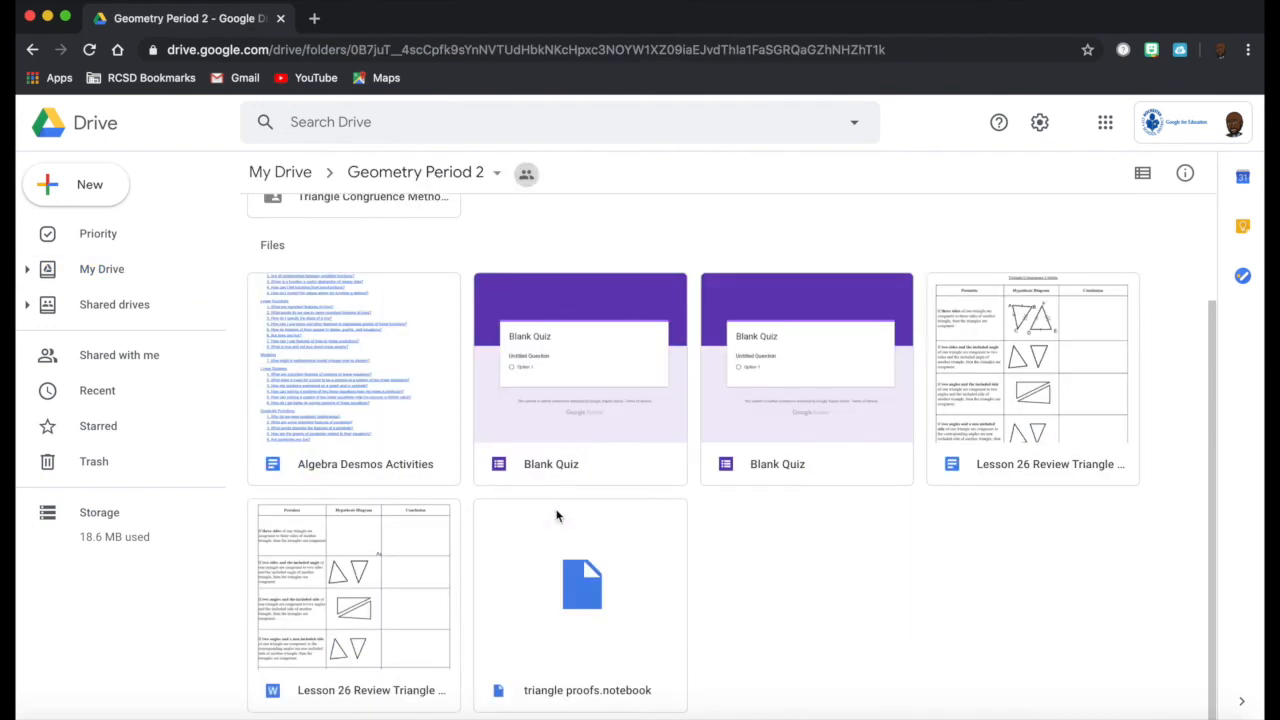